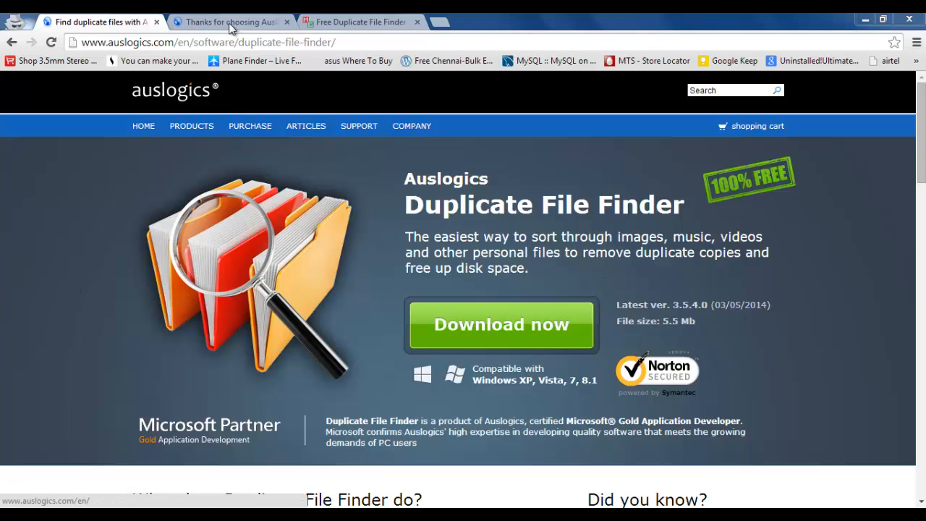
mouse_move(245, 22)
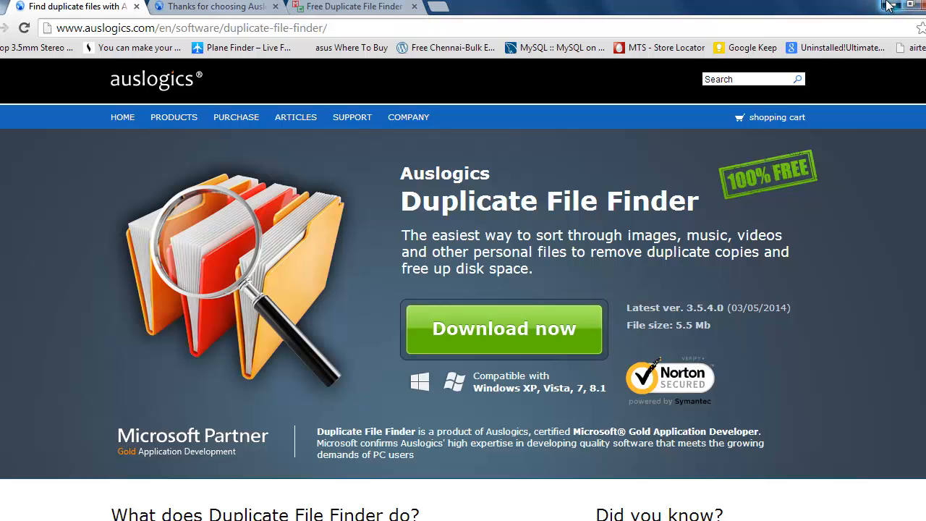
Minimize Chrome and select the Auslogics Duplicate File Finder desktop shortcut.
click(882, 8)
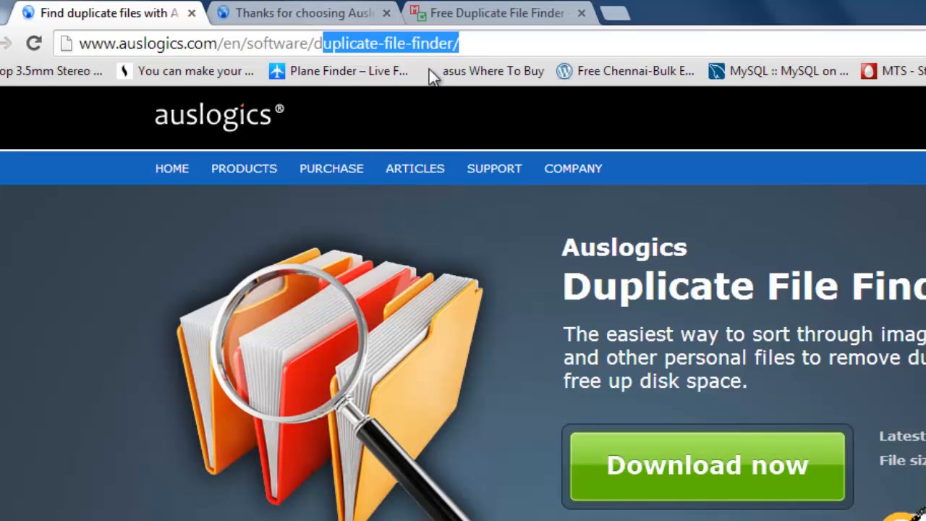
mouse_move(448, 246)
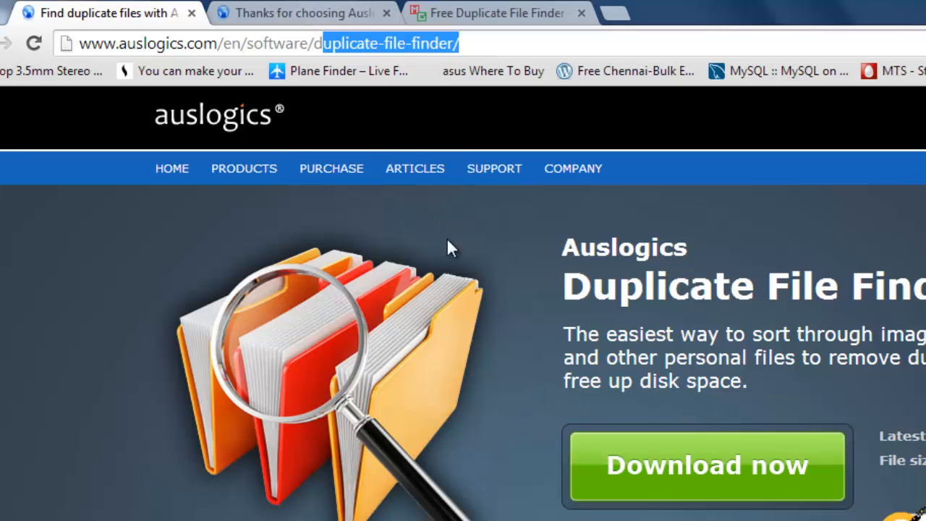
click(707, 465)
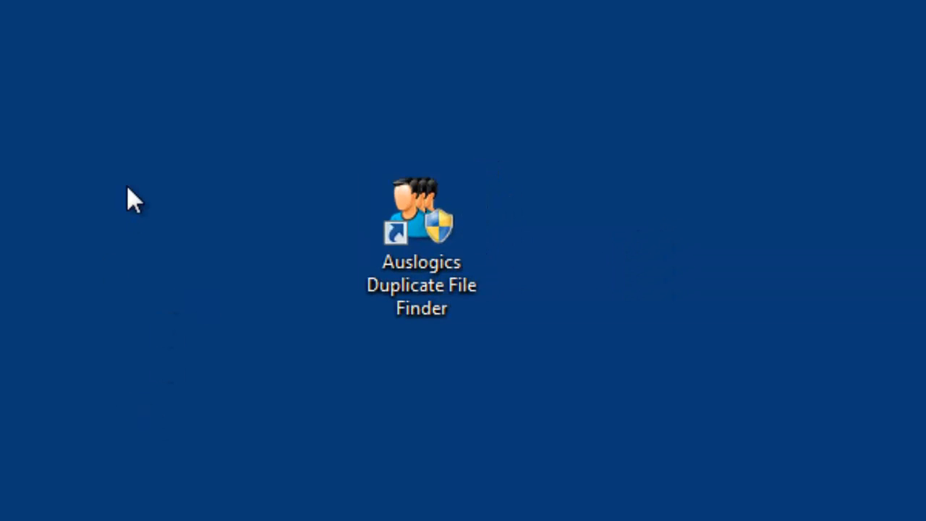
mouse_move(300, 148)
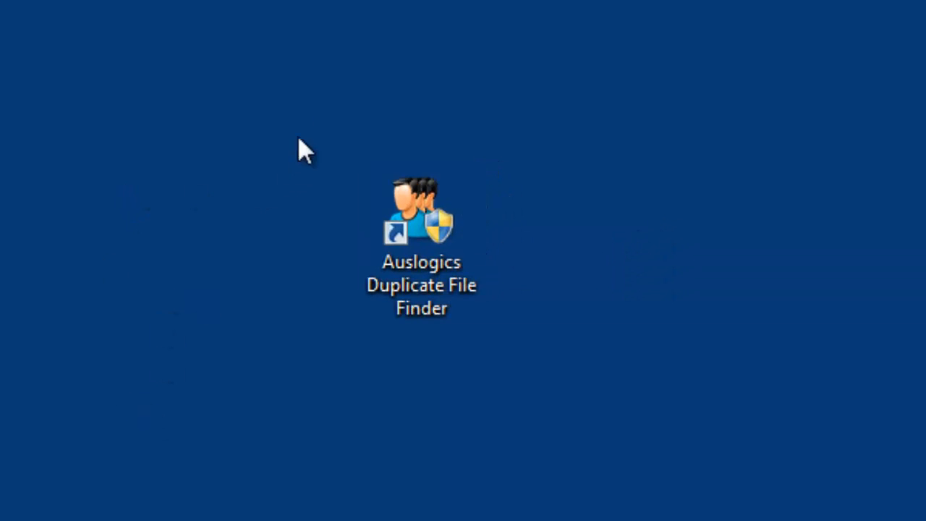
click(422, 213)
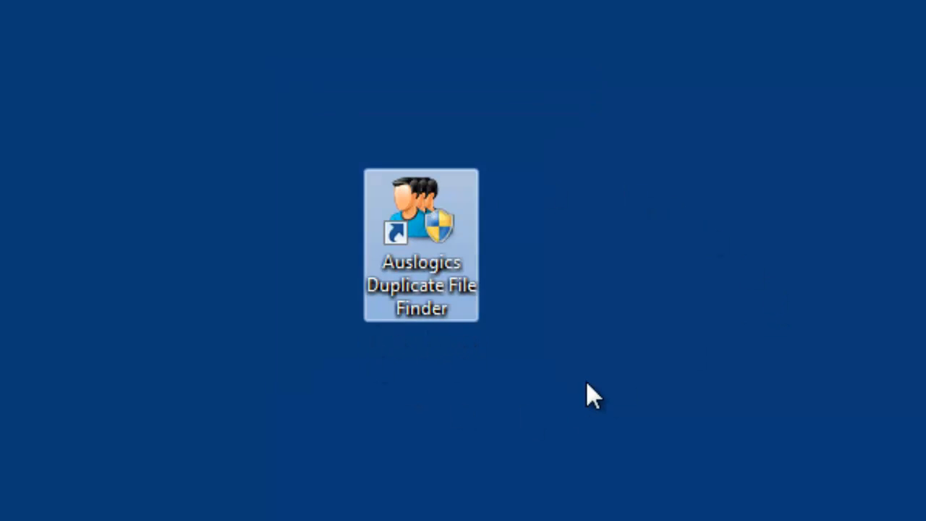
Launch Duplicate File Finder and bring up Local Disk (D:) options from the drive tree.
double_click(421, 224)
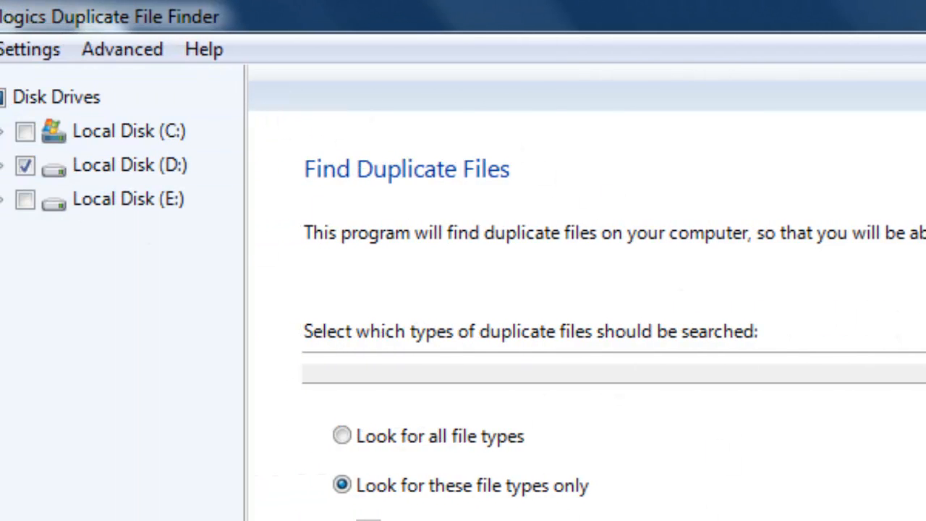
right_click(131, 165)
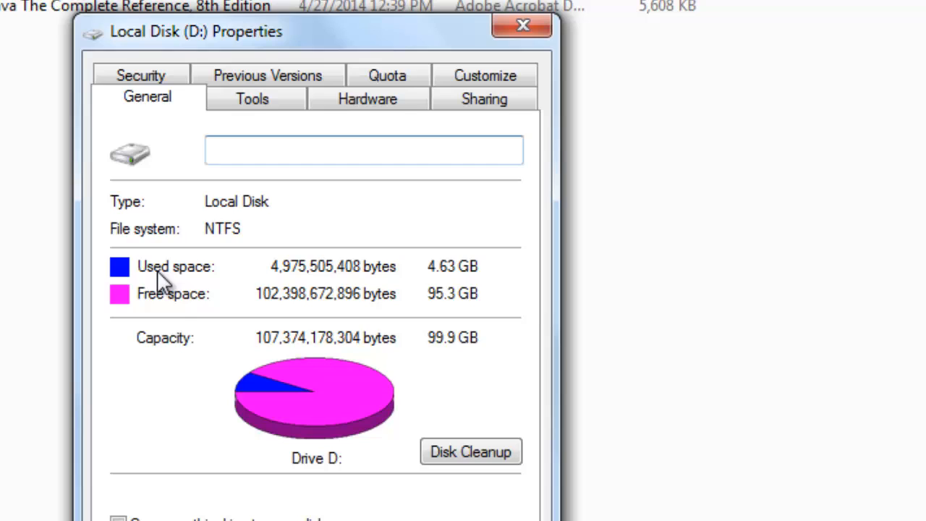
mouse_move(163, 300)
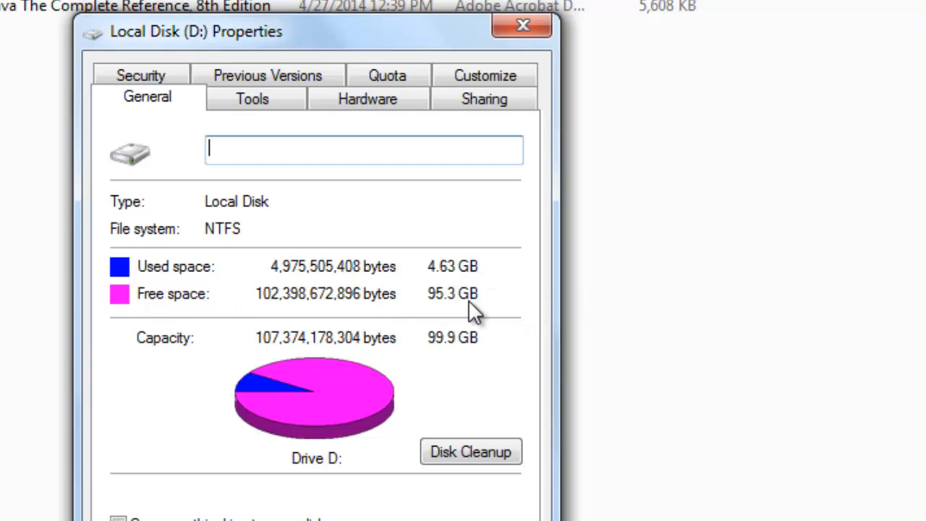
Close the Local Disk (D:) Properties dialog after reading 4.63 GB used, 95.3 GB free.
click(516, 28)
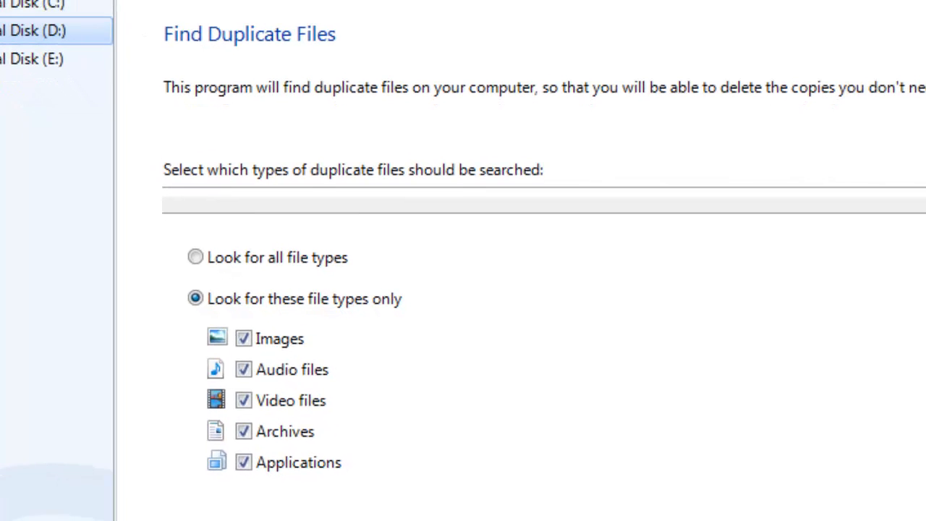
Search drive D for duplicate images, audio, video, archives and applications only.
click(194, 256)
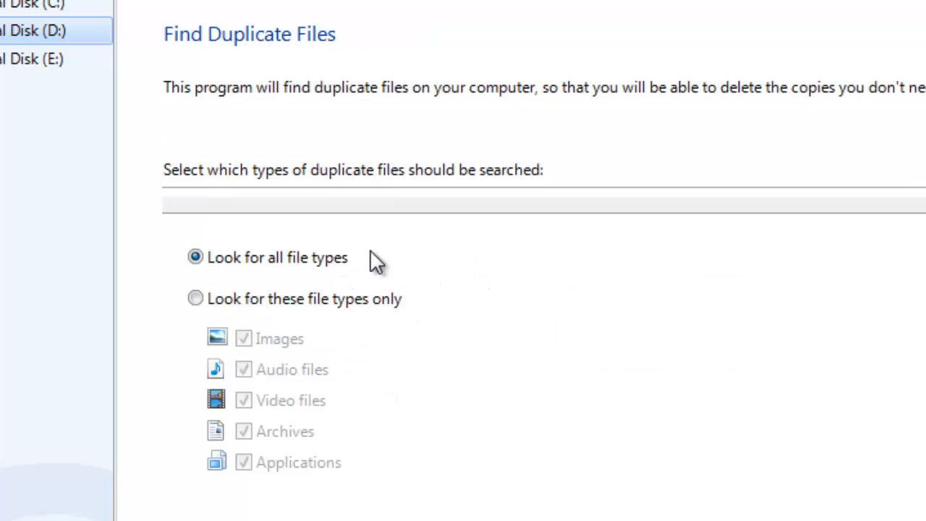
click(192, 299)
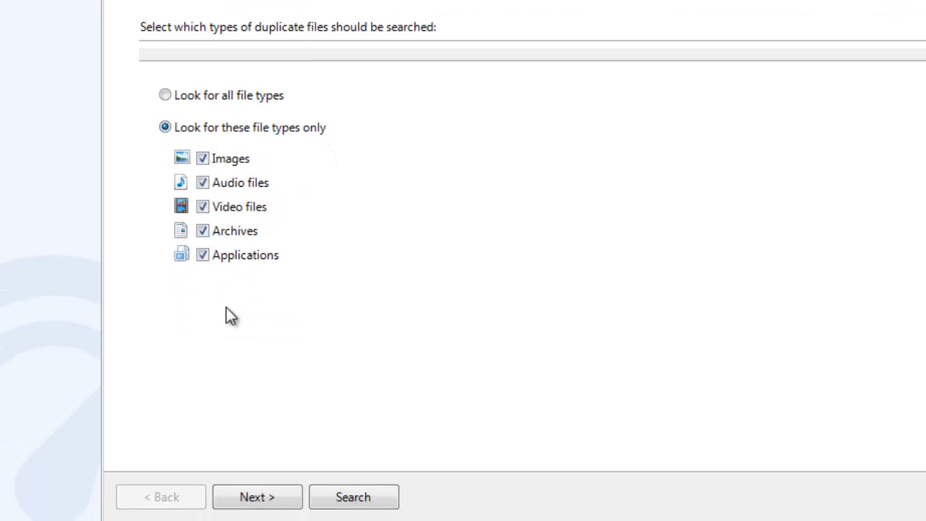
mouse_move(279, 215)
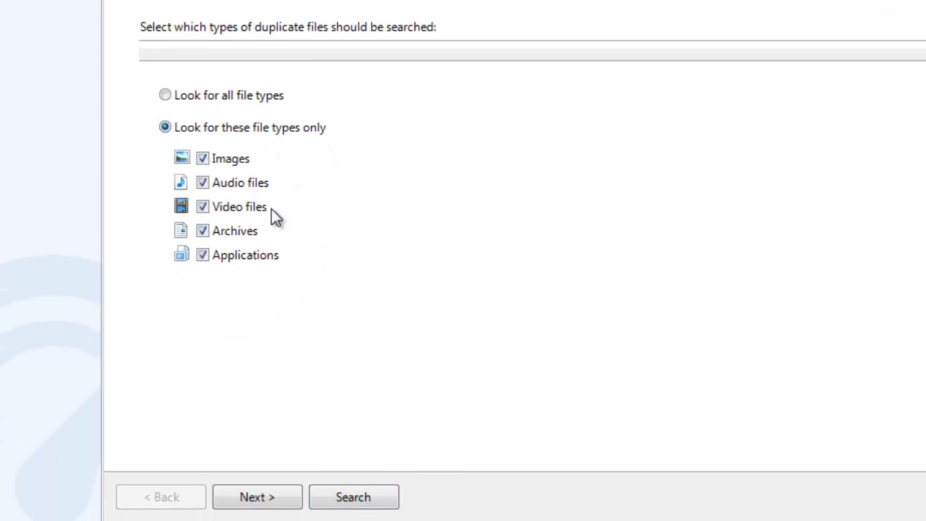
click(353, 496)
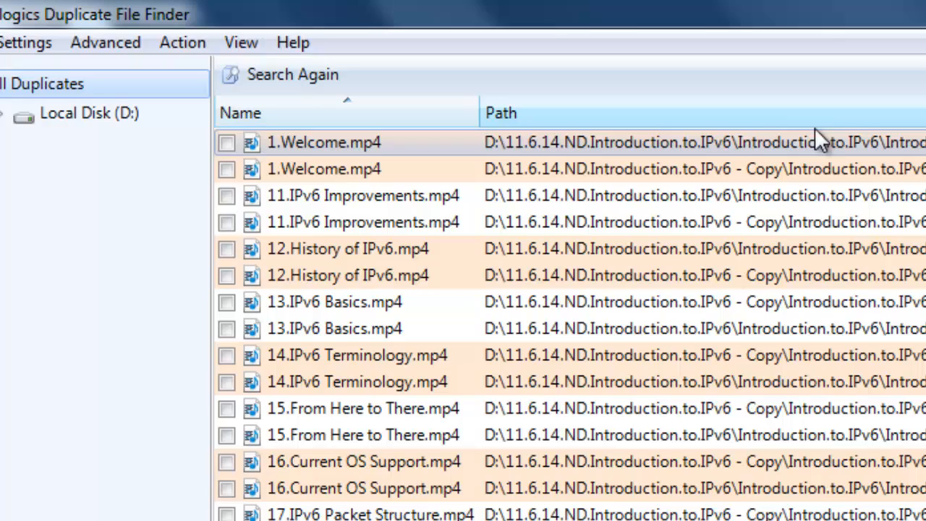
mouse_move(208, 194)
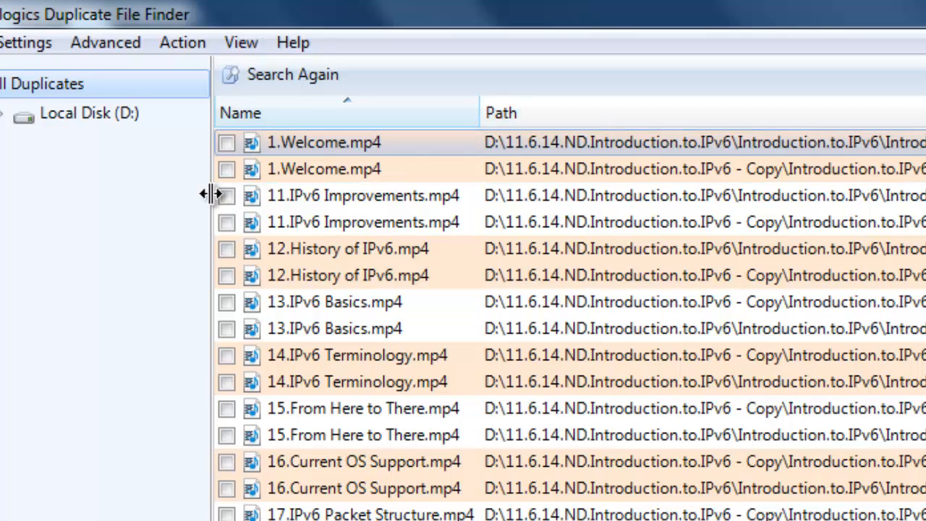
Scroll through the duplicate IPv6 course video results.
scroll(right, 3)
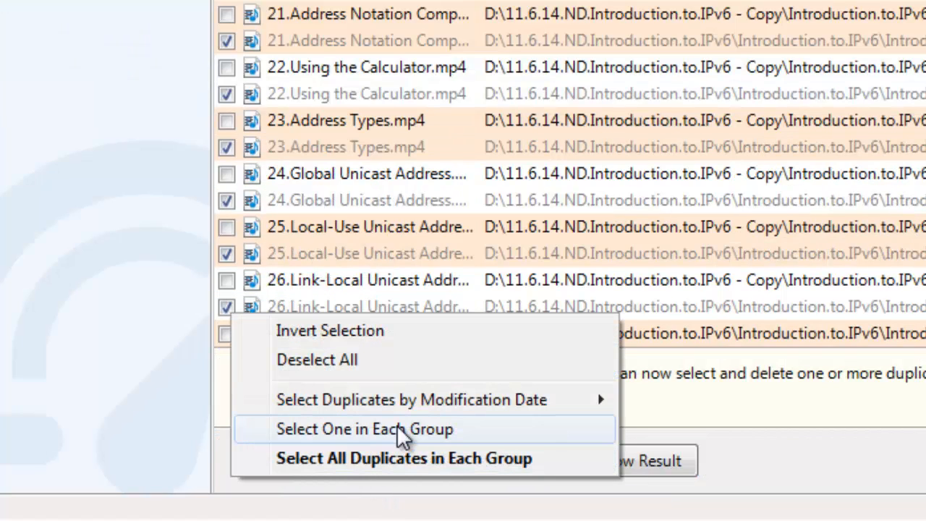
Mark one file in each duplicate group and delete the selected files.
click(367, 429)
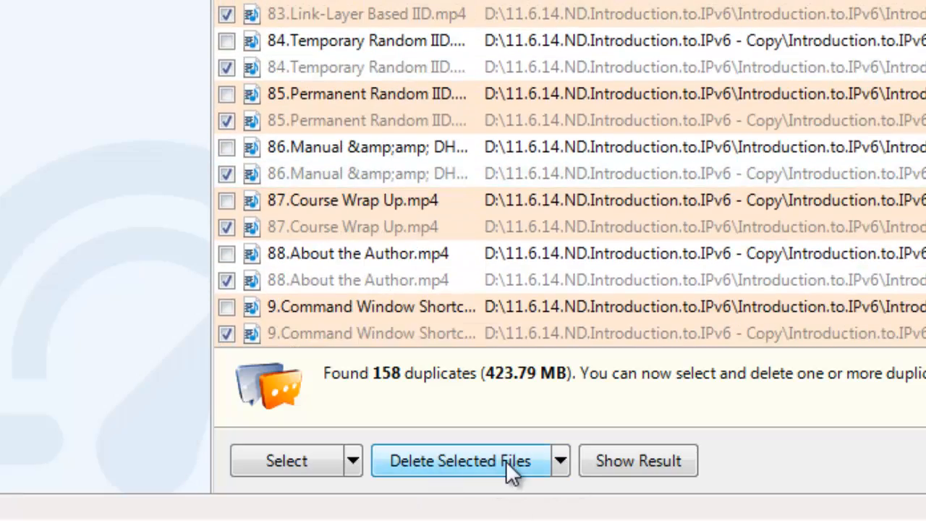
click(461, 460)
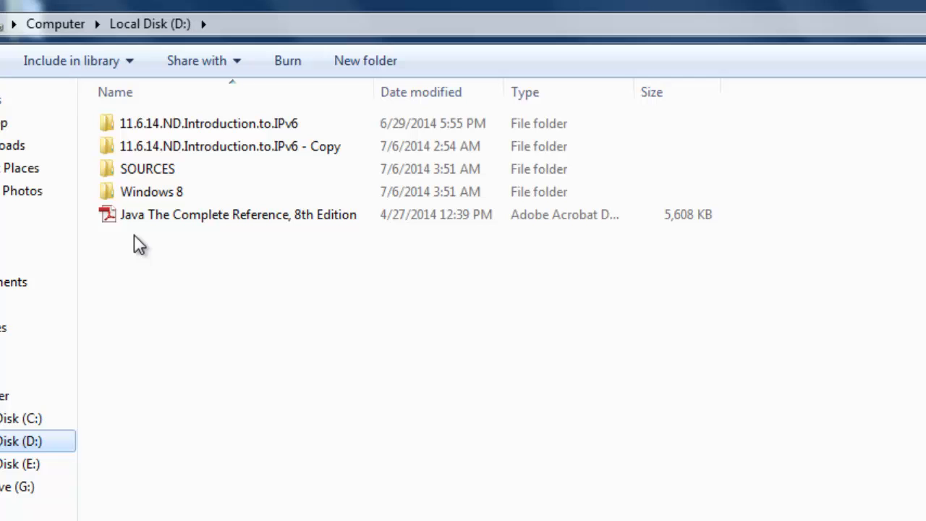
right_click(22, 441)
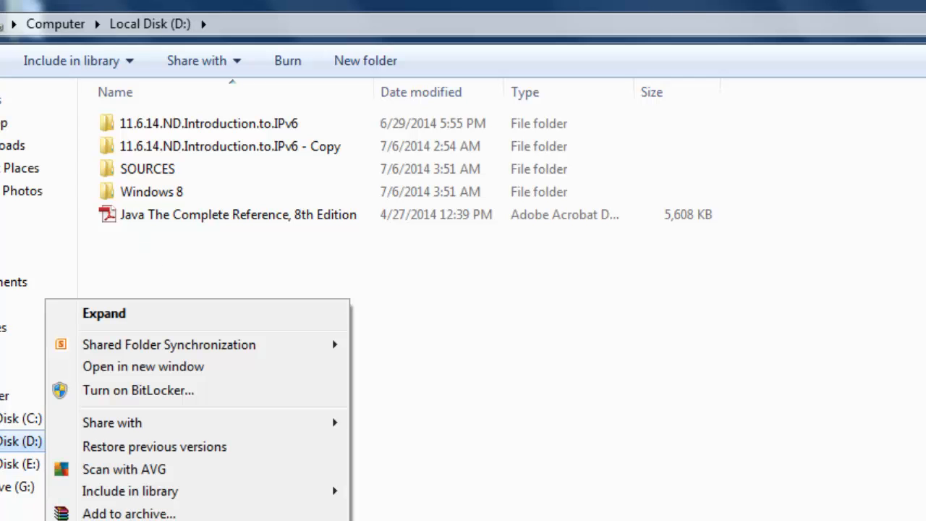
click(230, 300)
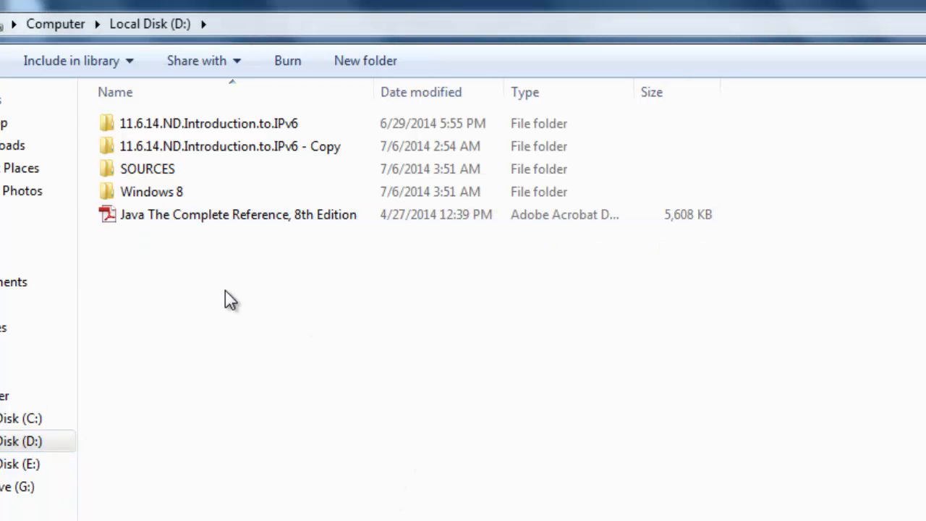
click(237, 214)
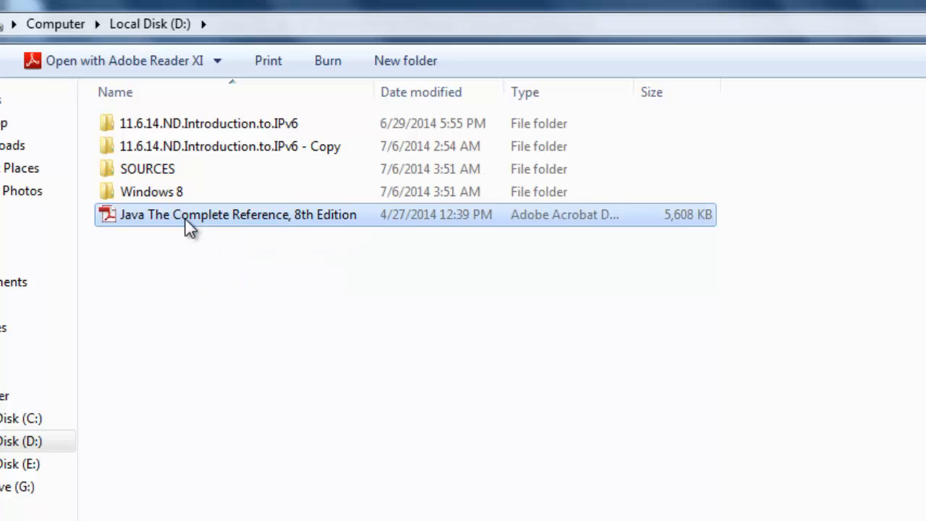
double_click(151, 191)
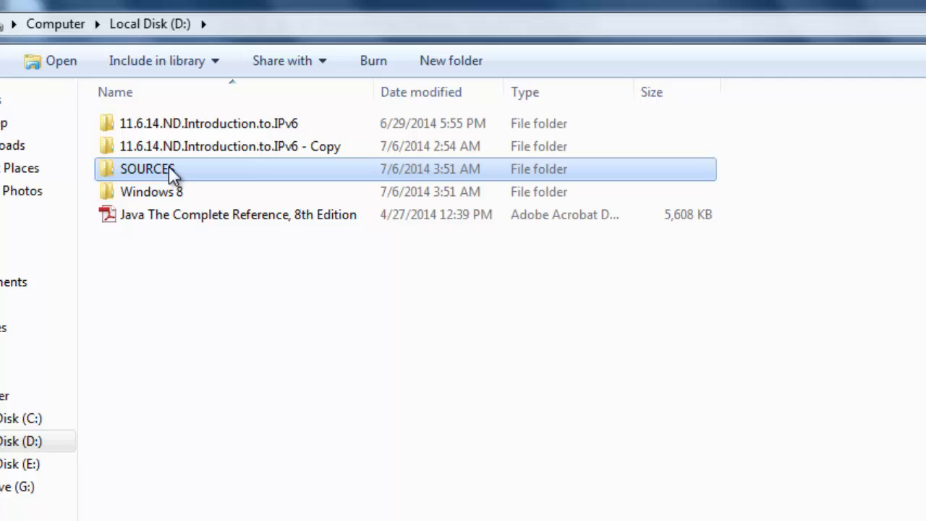
double_click(146, 168)
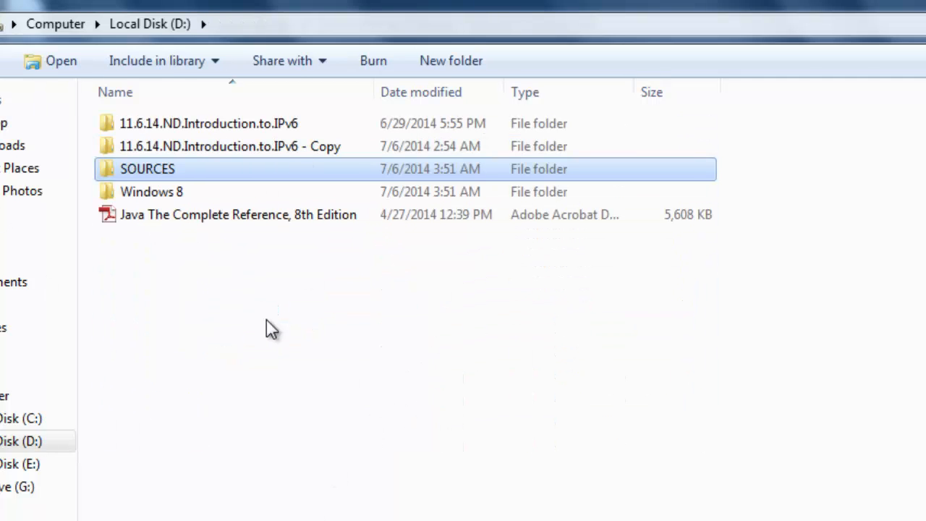
mouse_move(224, 187)
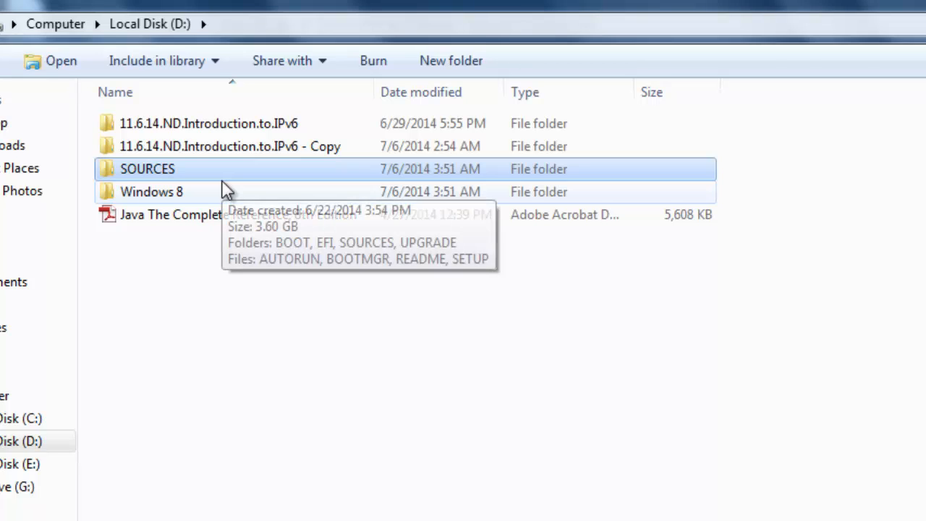
mouse_move(275, 365)
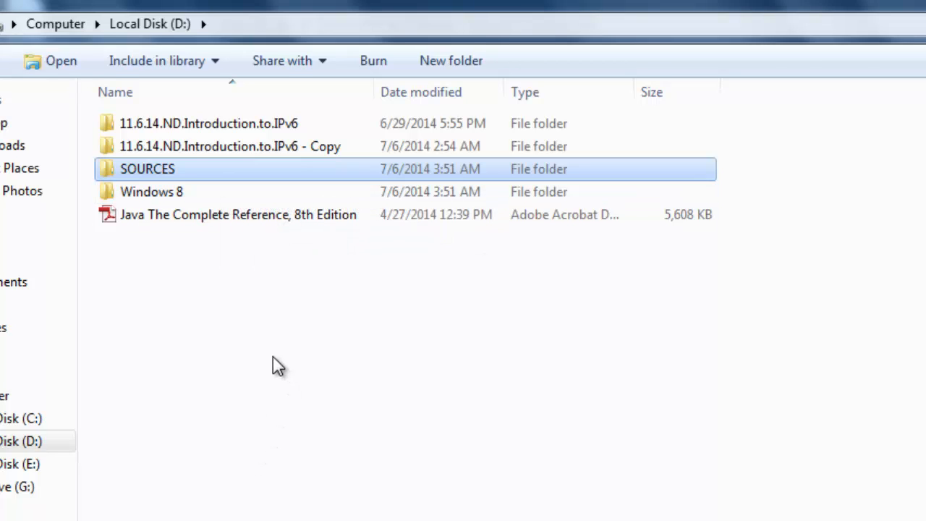
click(276, 365)
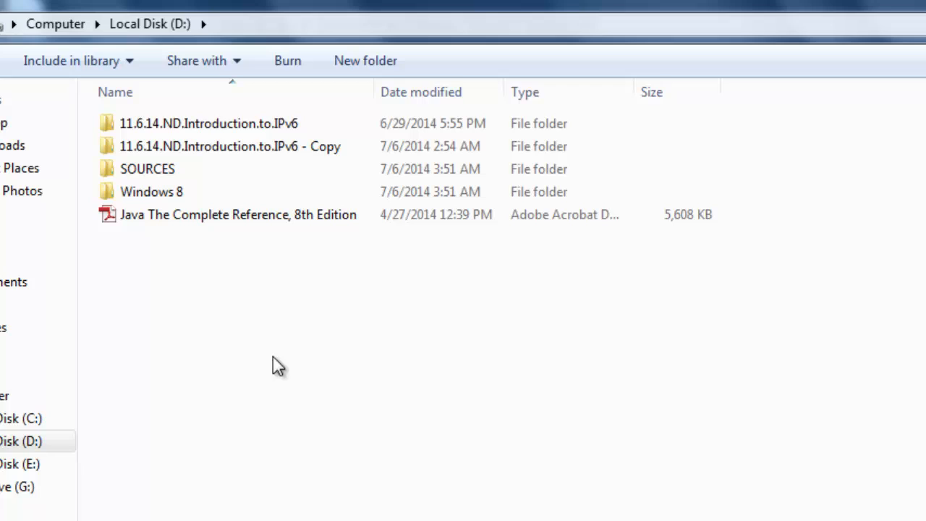